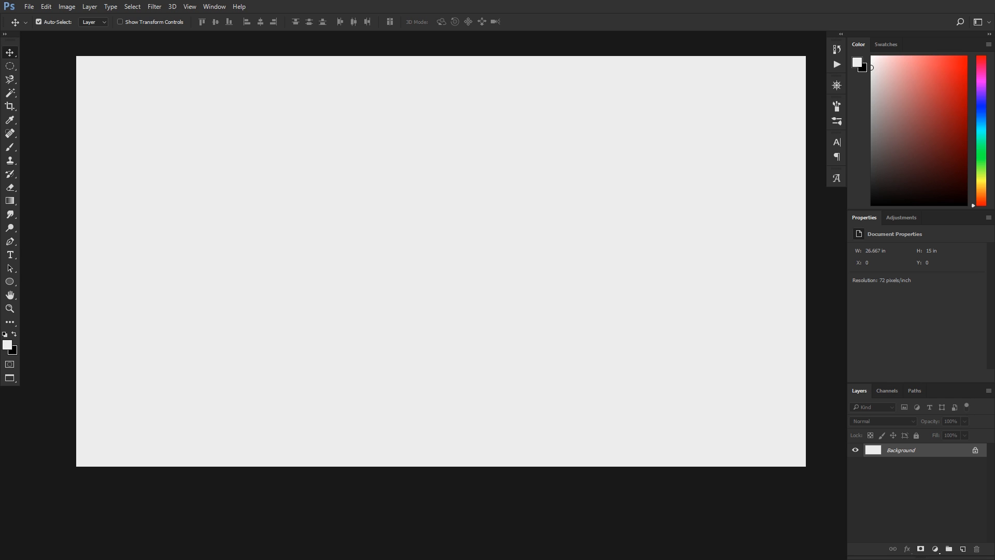
pyautogui.moveTo(17, 256)
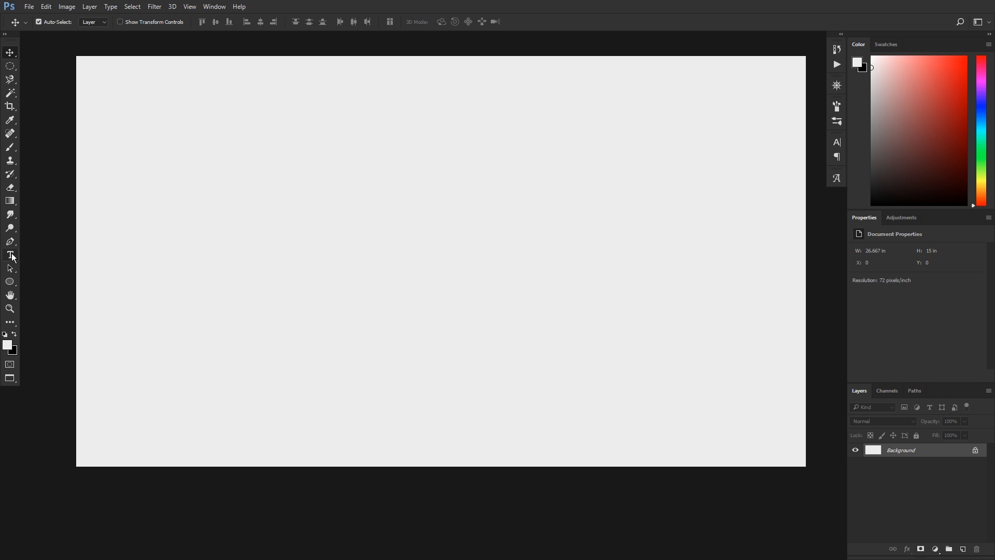
pyautogui.moveTo(11, 256)
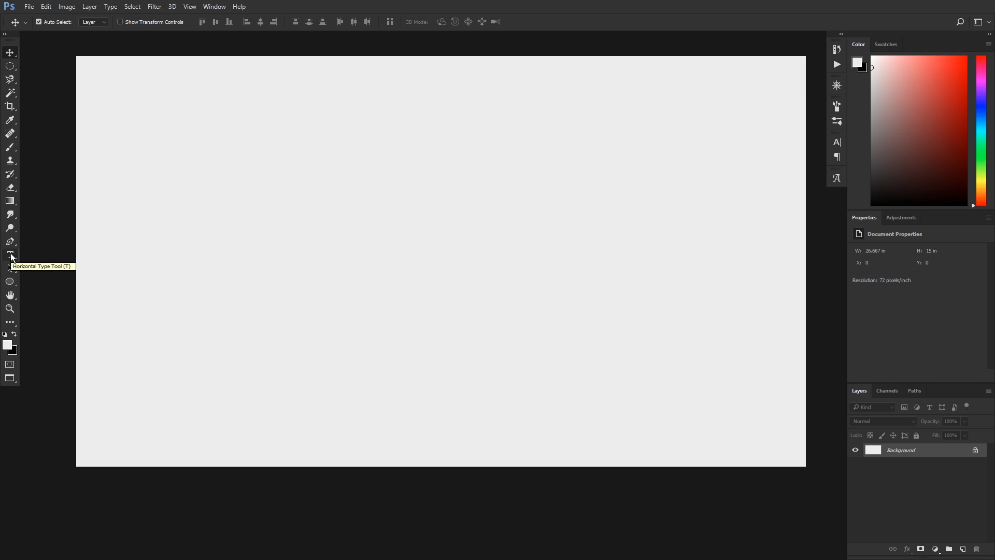
# Step: Type 'Taylor' as a white script text layer in Birds of Paradise at 301.51 pt
pyautogui.click(10, 254)
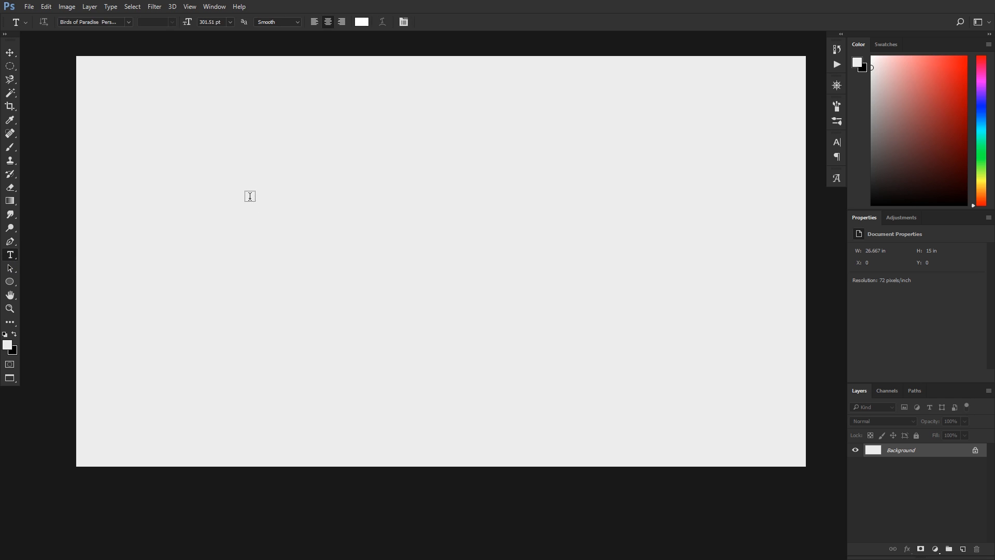
pyautogui.moveTo(273, 238)
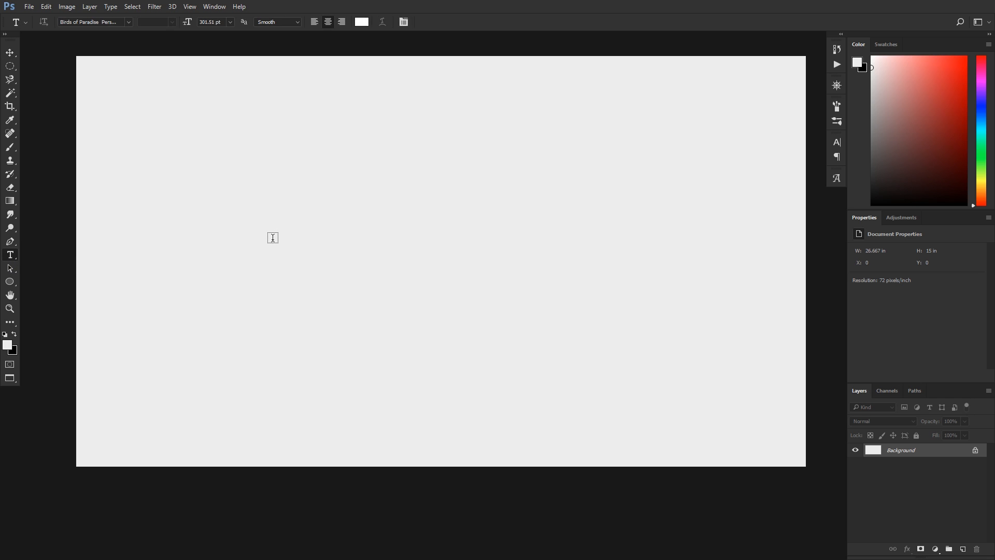
pyautogui.write('Tayl')
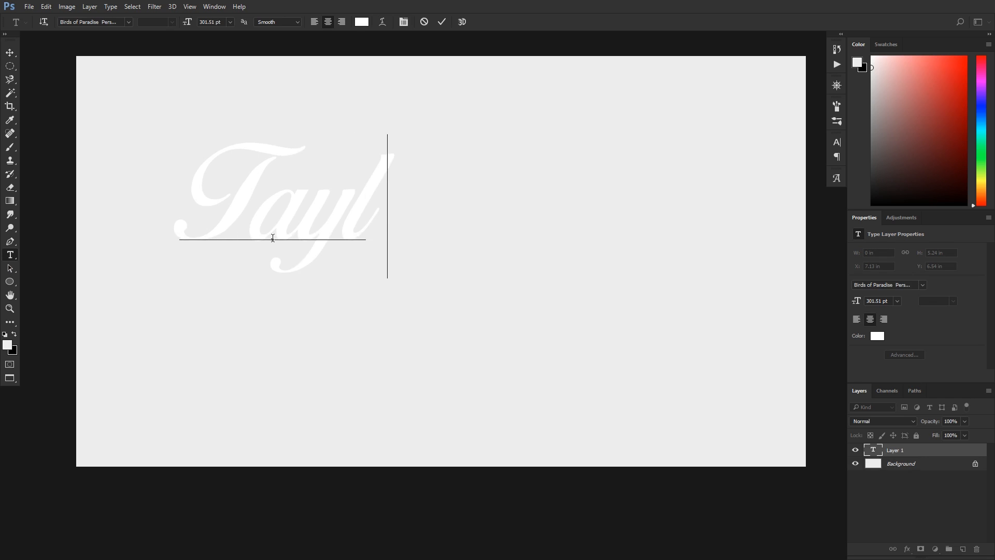
pyautogui.write('or')
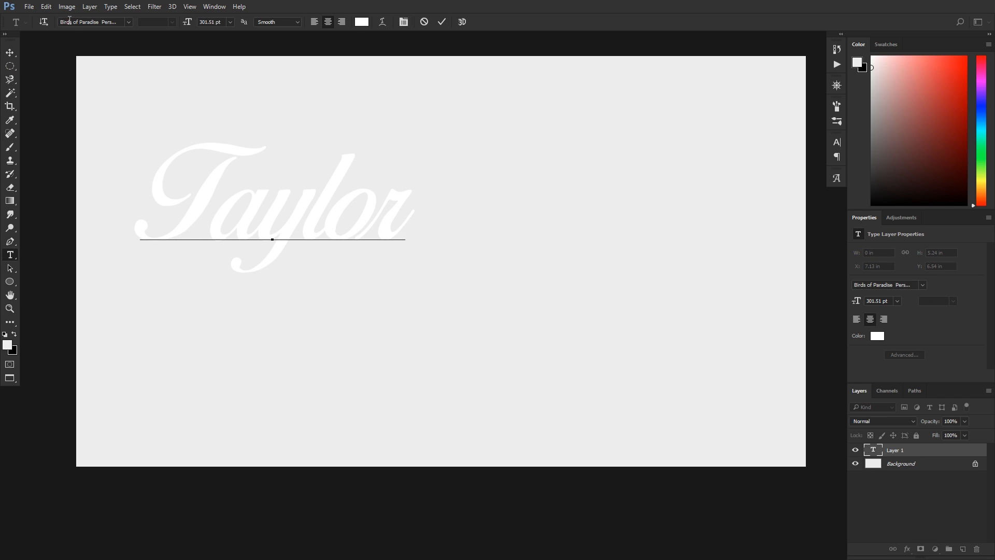
pyautogui.moveTo(10, 53)
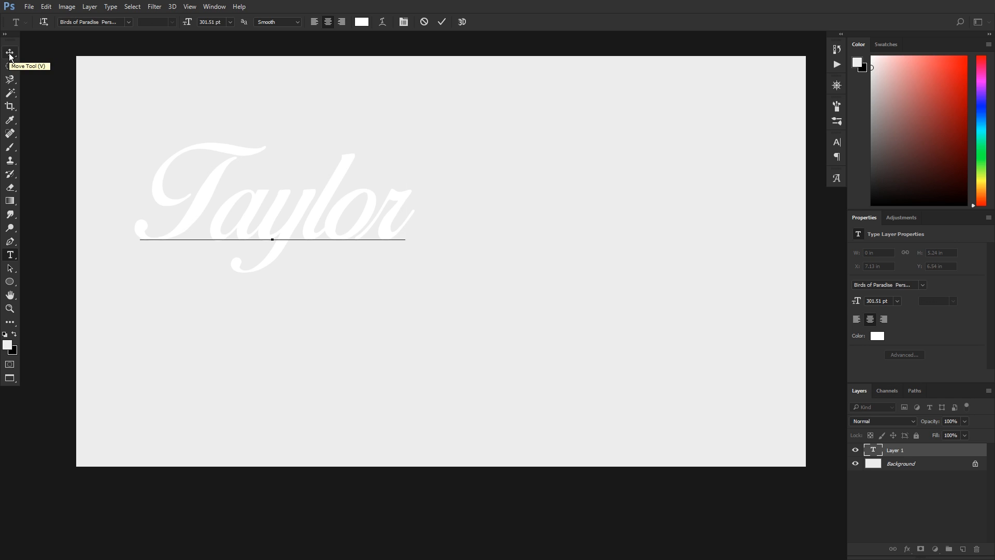
# Step: Commit the Taylor text and centre it horizontally and vertically on the canvas
pyautogui.click(404, 240)
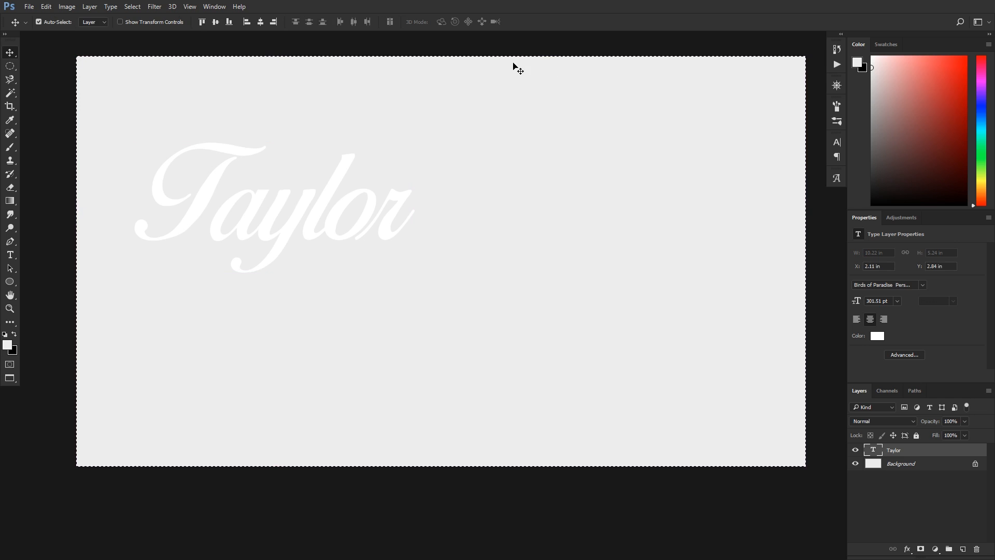
pyautogui.moveTo(367, 65)
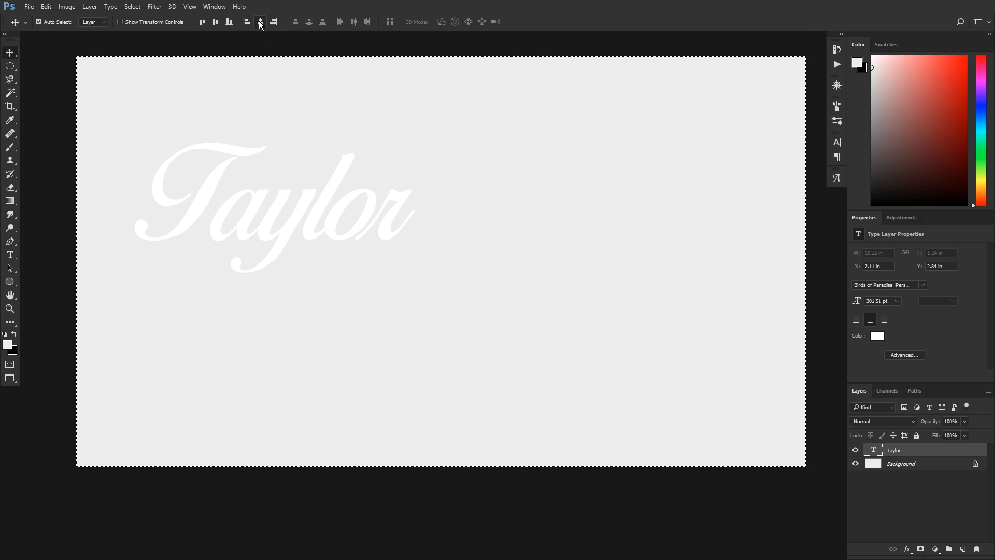
pyautogui.click(259, 21)
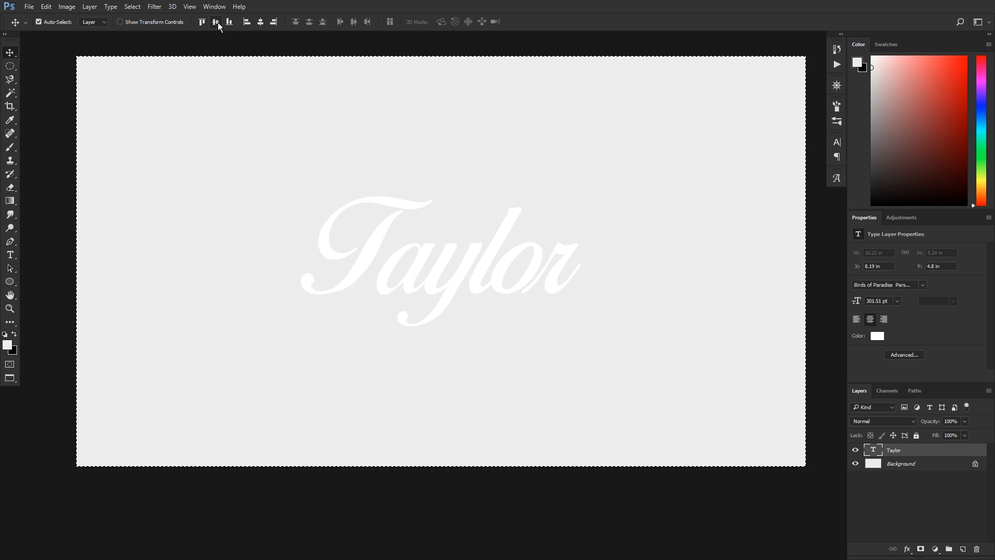
pyautogui.moveTo(220, 26)
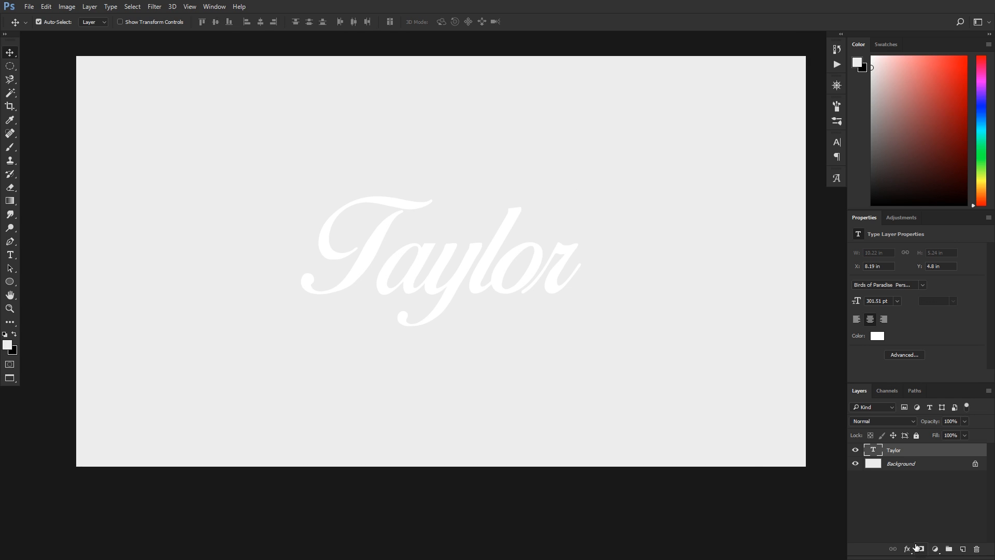
pyautogui.moveTo(916, 525)
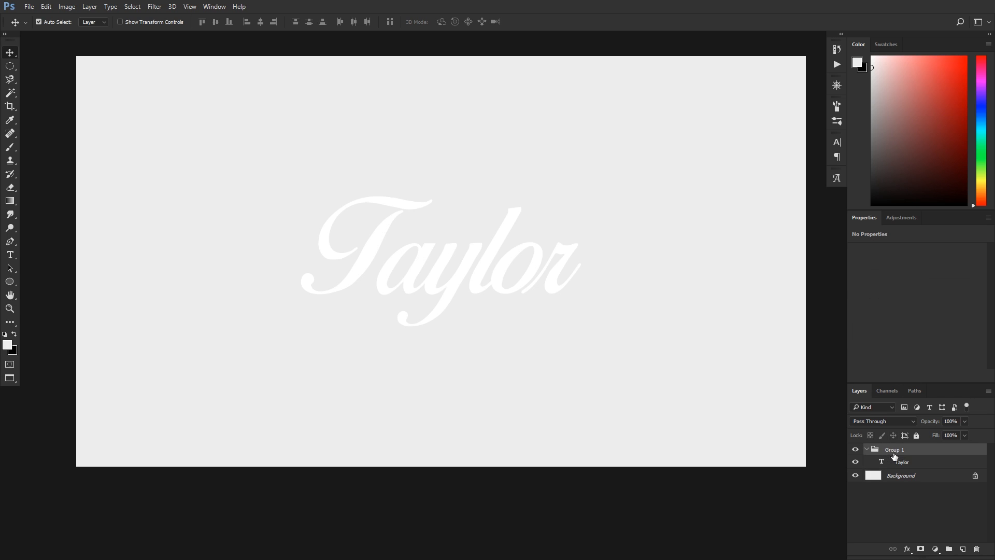
pyautogui.moveTo(900, 463)
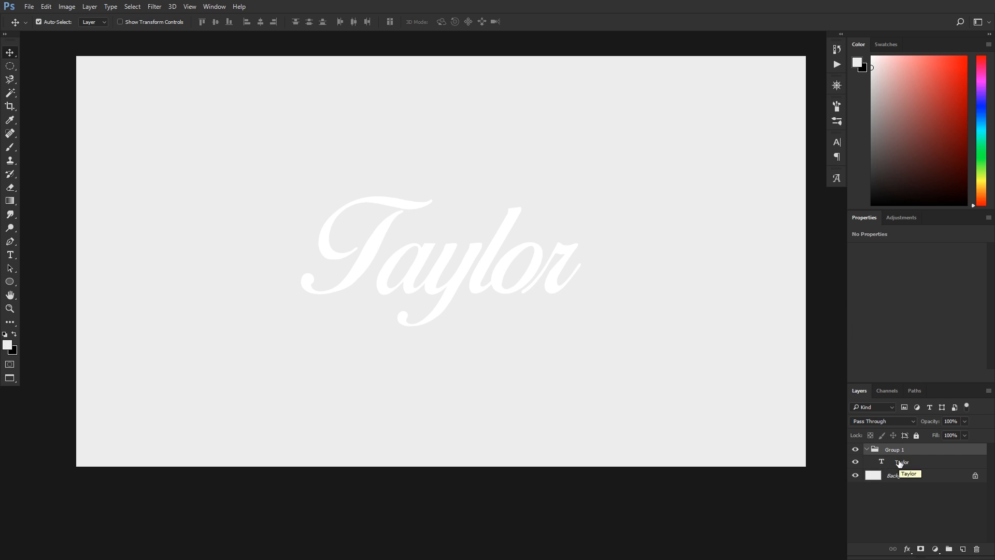
# Step: Select the Taylor text layer inside Group 1 and show its fx effects list
pyautogui.click(902, 461)
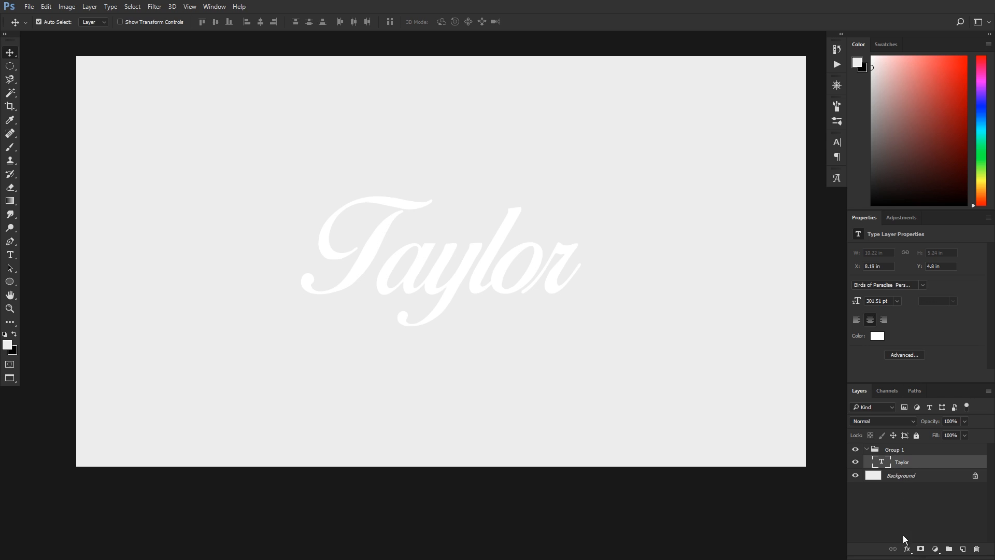
pyautogui.click(907, 549)
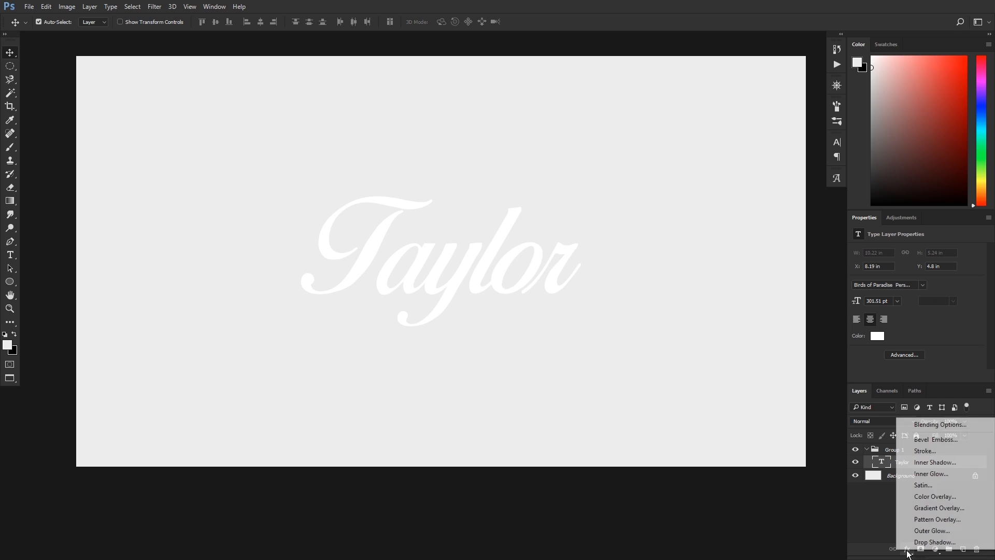
pyautogui.moveTo(938, 508)
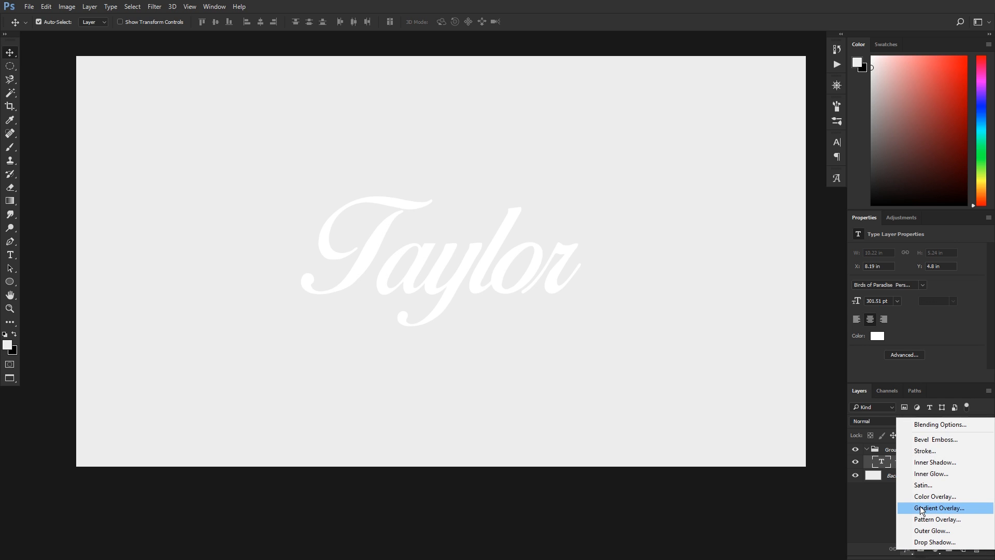
# Step: Outline the Taylor letters with a 4 px outside stroke in #0b0b0b
pyautogui.click(925, 450)
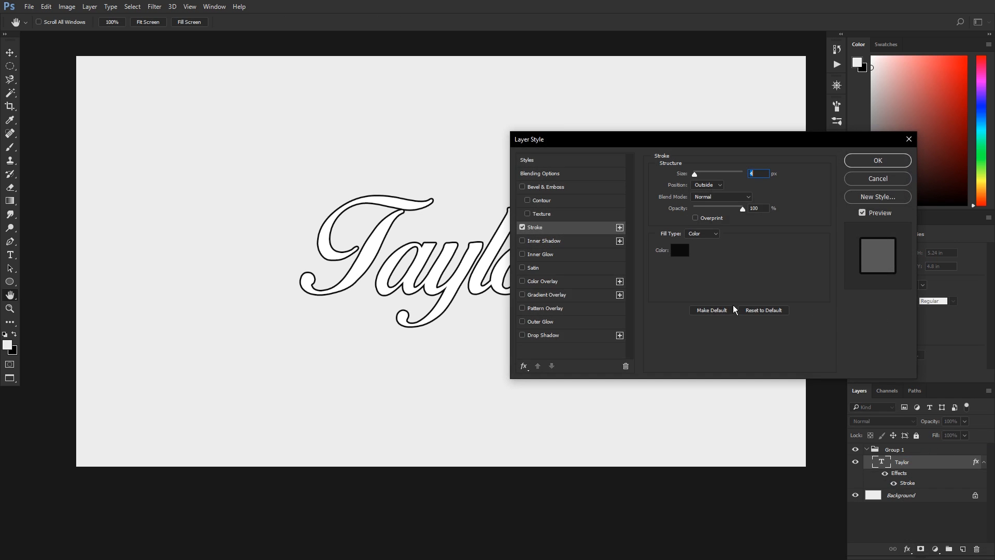
pyautogui.click(679, 250)
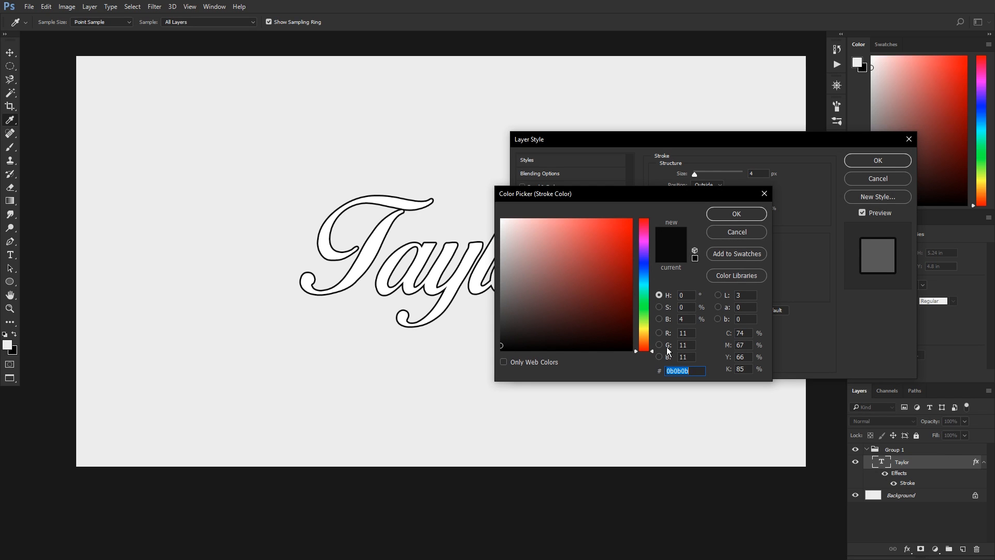
pyautogui.moveTo(695, 370)
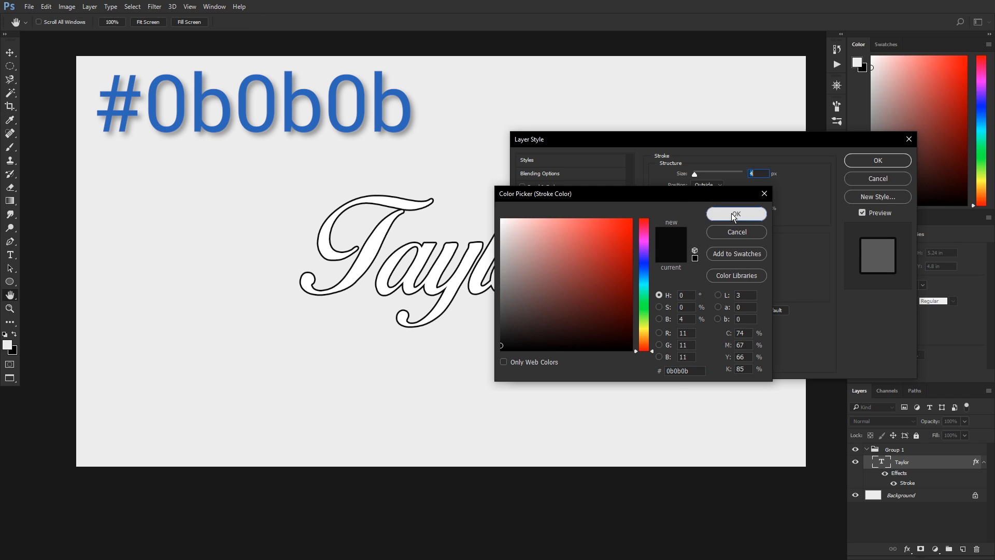
pyautogui.click(736, 214)
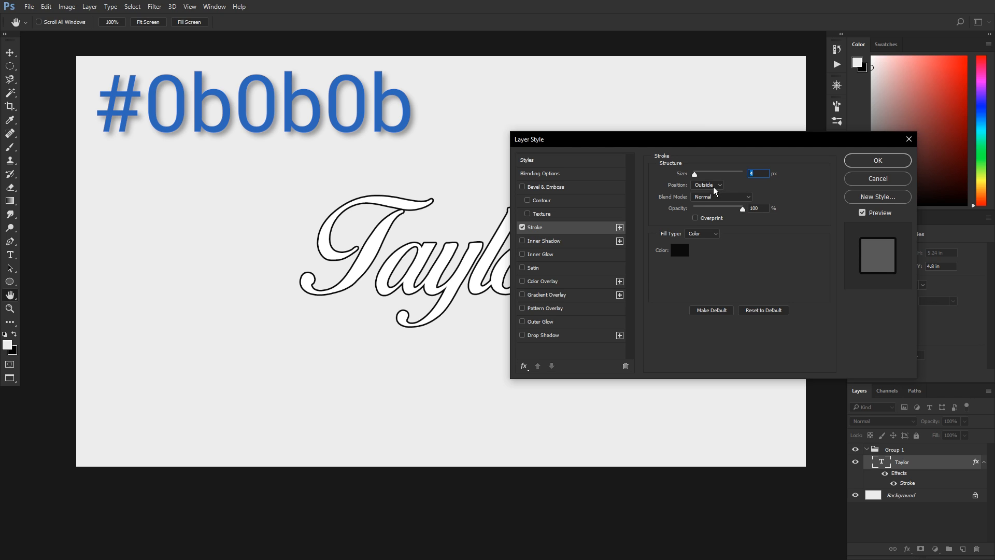
pyautogui.moveTo(716, 201)
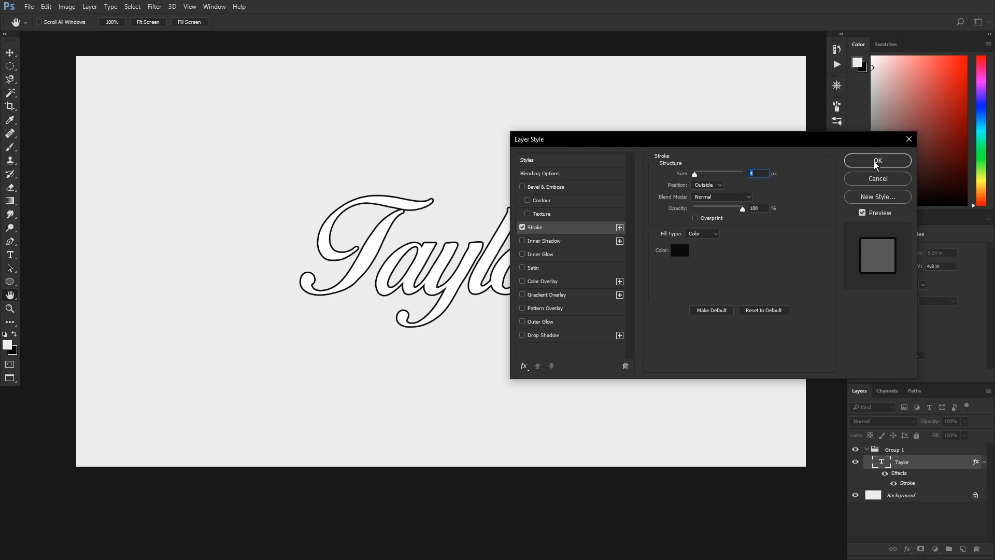
pyautogui.click(877, 160)
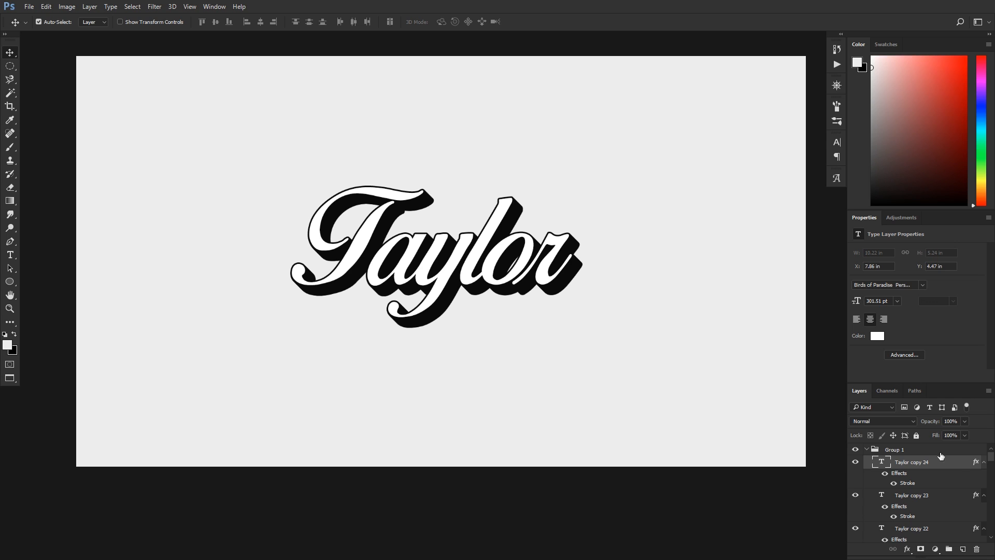
pyautogui.moveTo(872, 449)
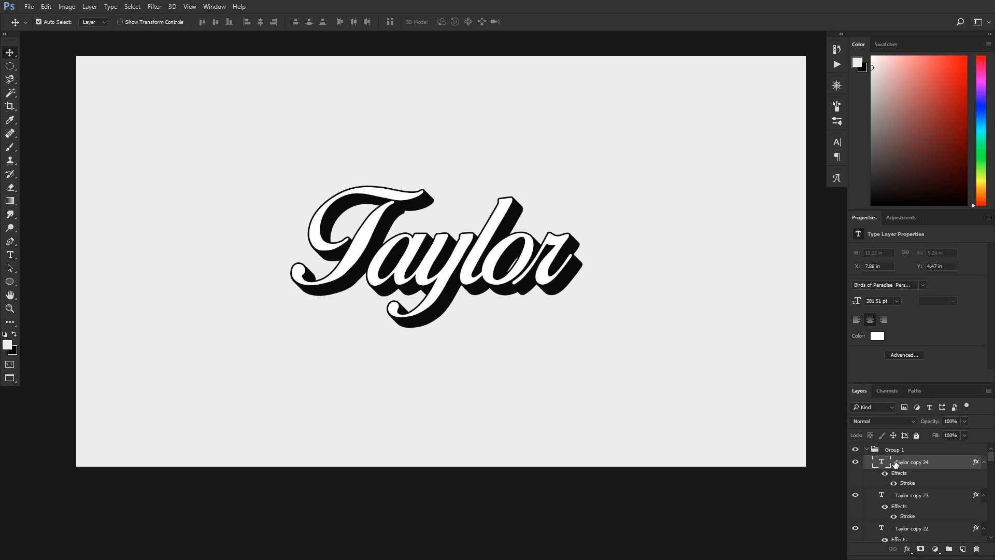
# Step: Give the top Taylor copy a Reflected gradient overlay at 90° angle and 150% scale
pyautogui.click(907, 549)
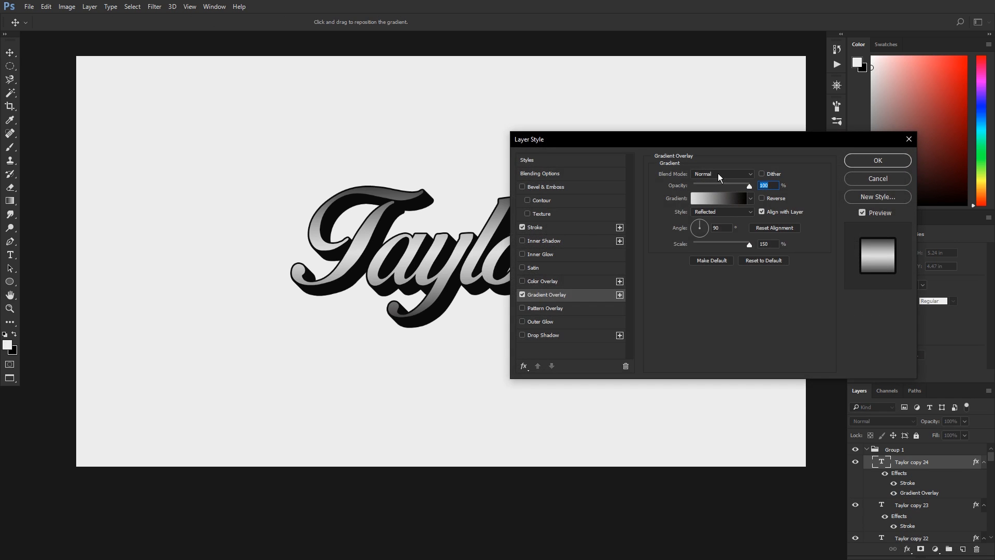
pyautogui.moveTo(749, 218)
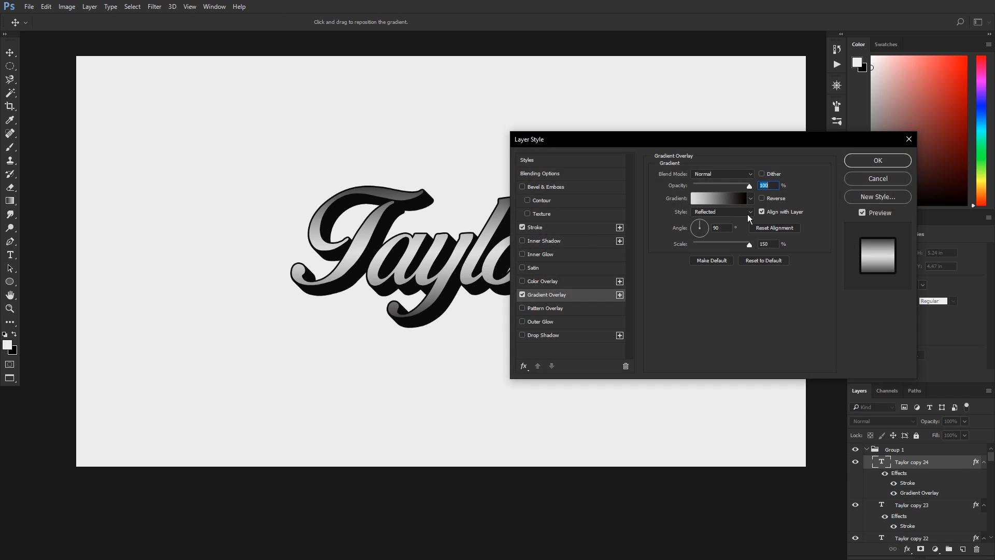
pyautogui.click(720, 198)
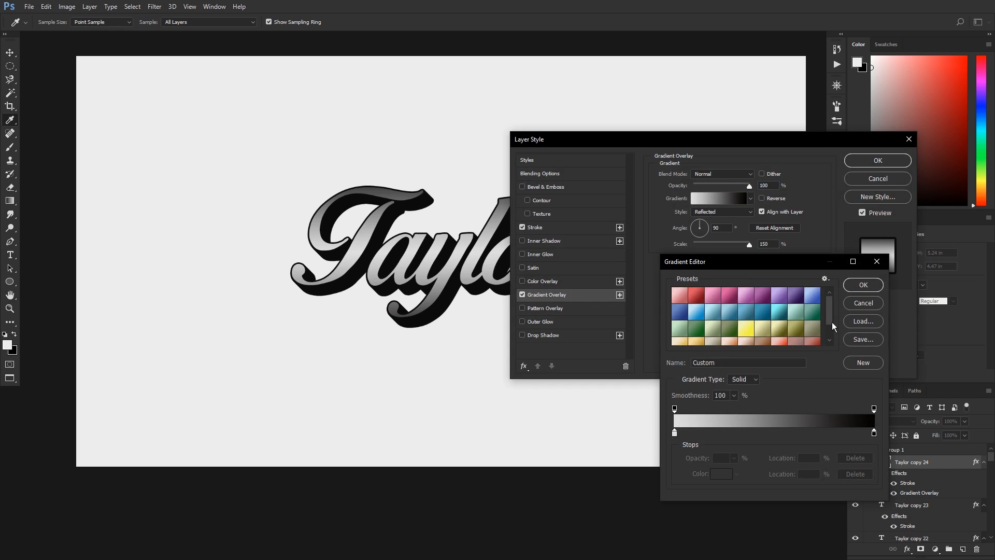
pyautogui.scroll(-3)
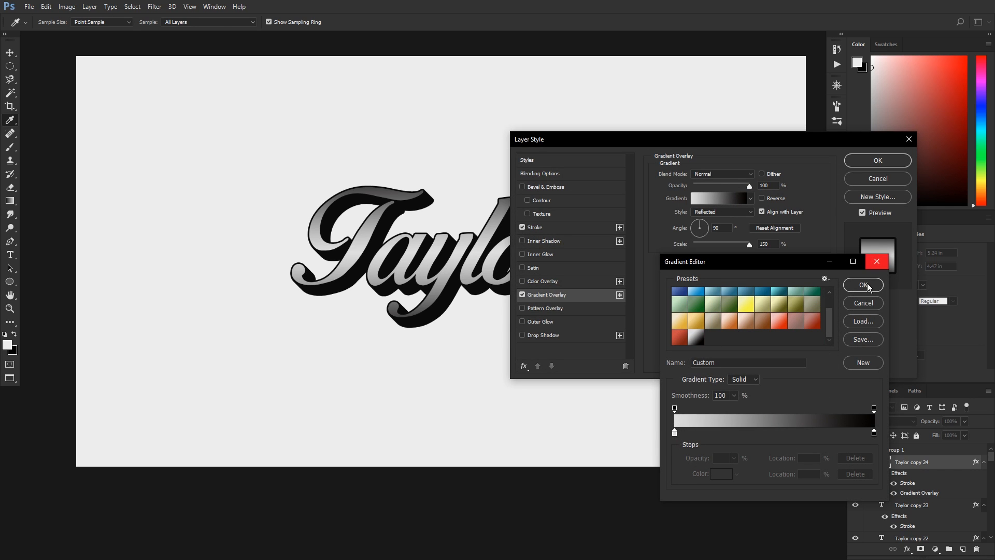
pyautogui.click(862, 285)
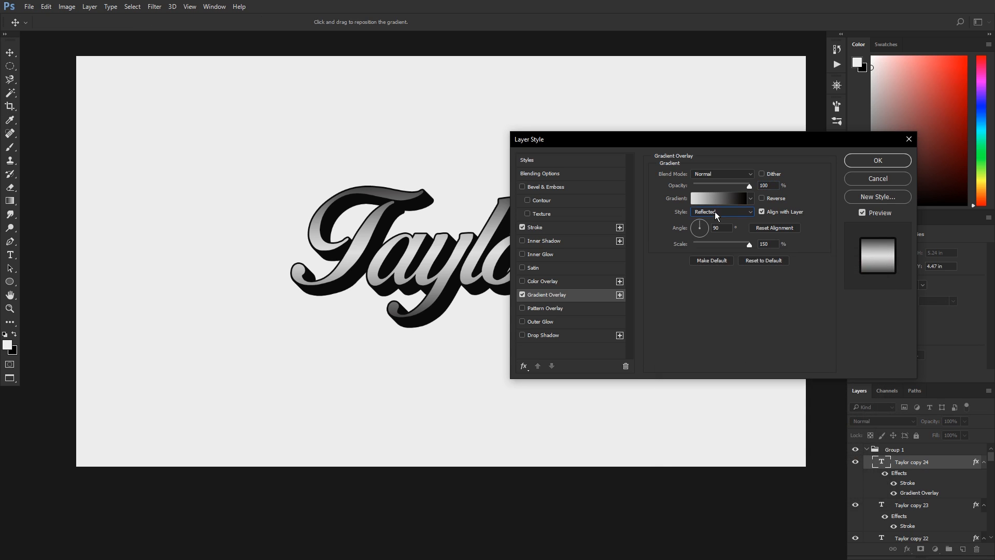
pyautogui.moveTo(679, 222)
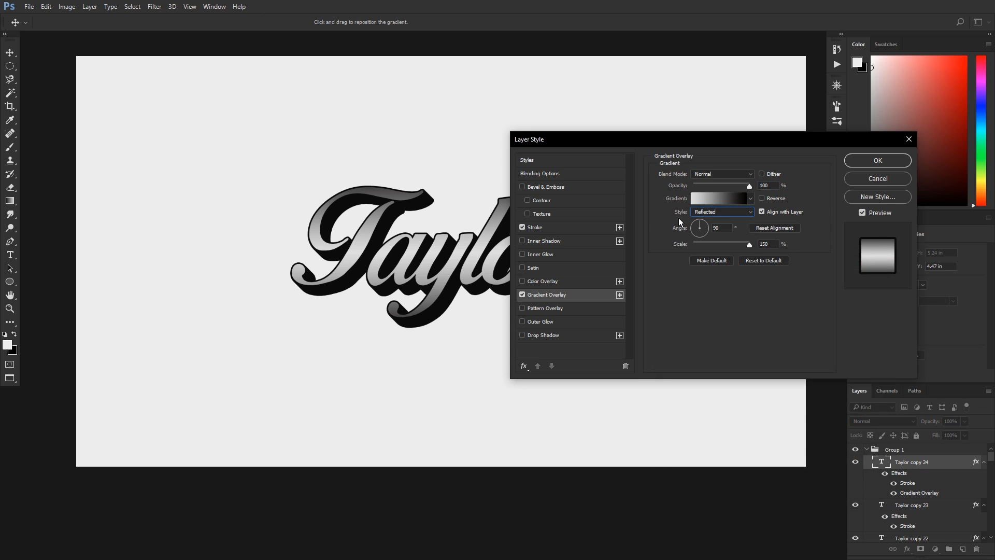
pyautogui.moveTo(742, 248)
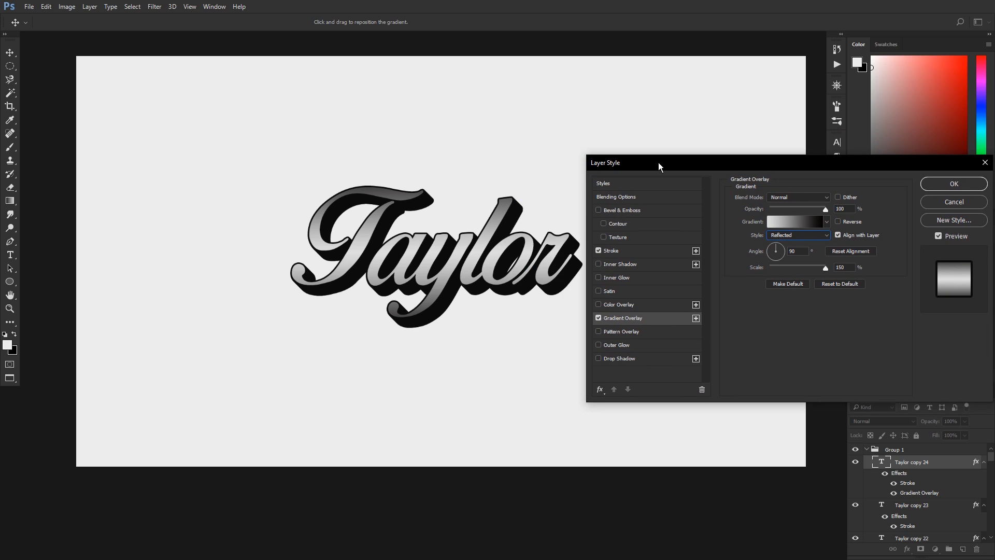
pyautogui.click(796, 221)
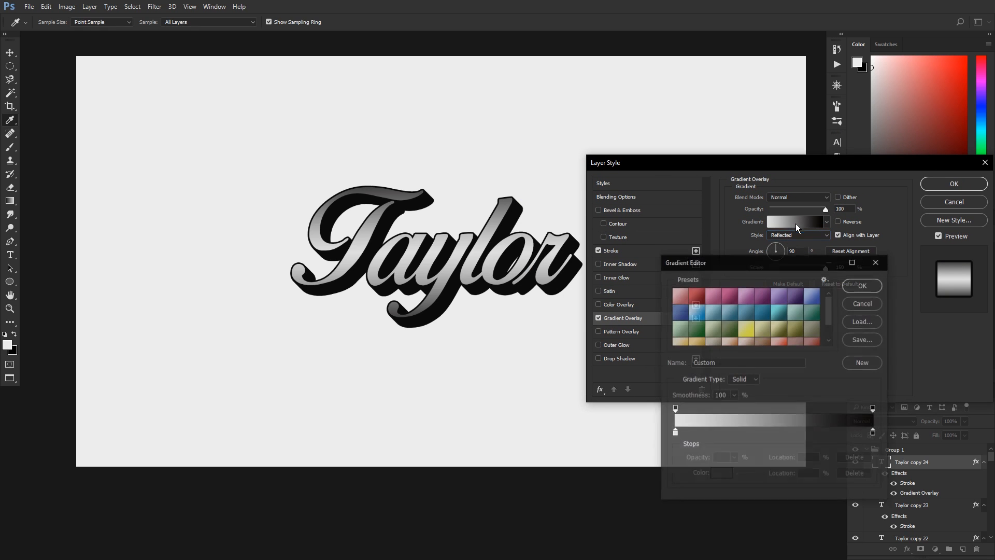
# Step: Try the pink, blue, orange, green, teal and olive gradient presets
pyautogui.click(684, 295)
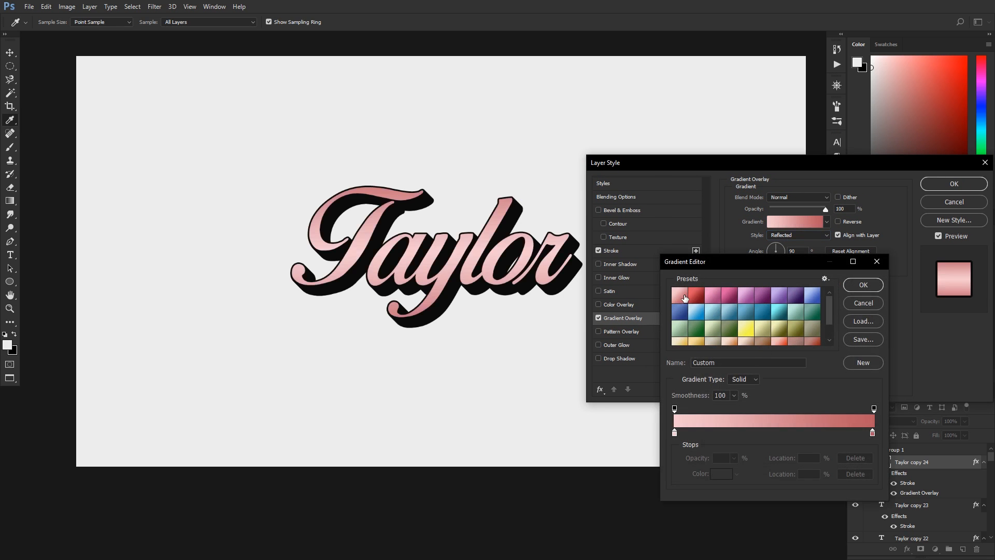
pyautogui.moveTo(709, 320)
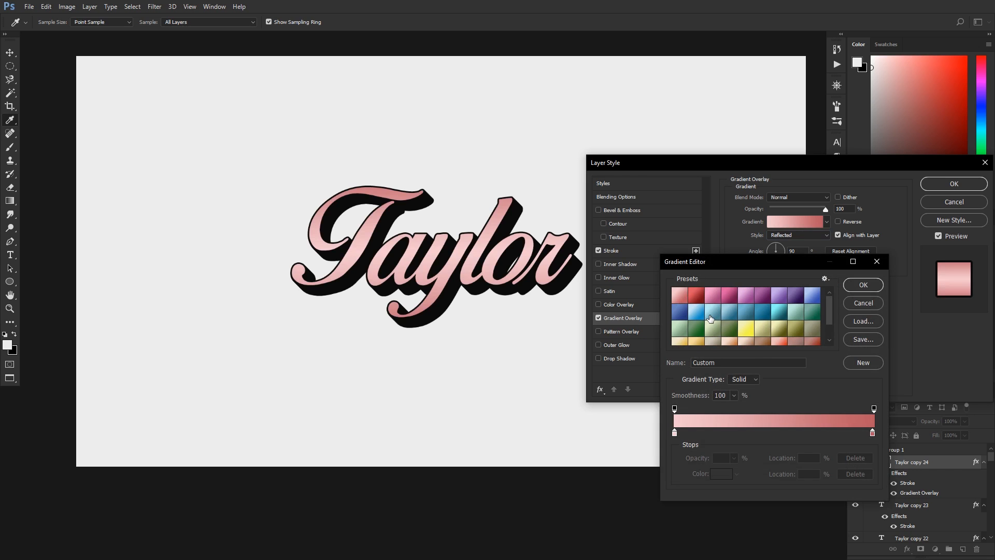
pyautogui.moveTo(710, 319)
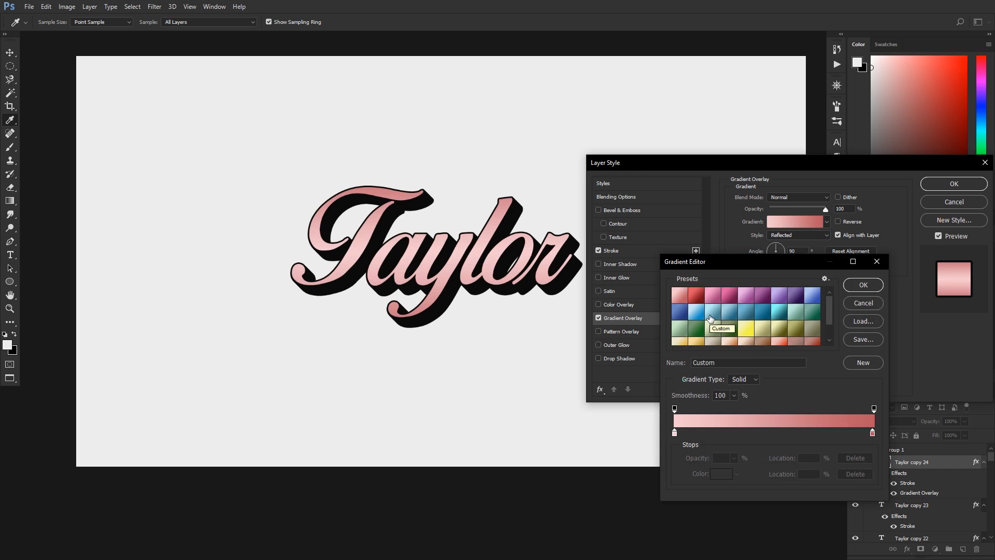
pyautogui.click(695, 311)
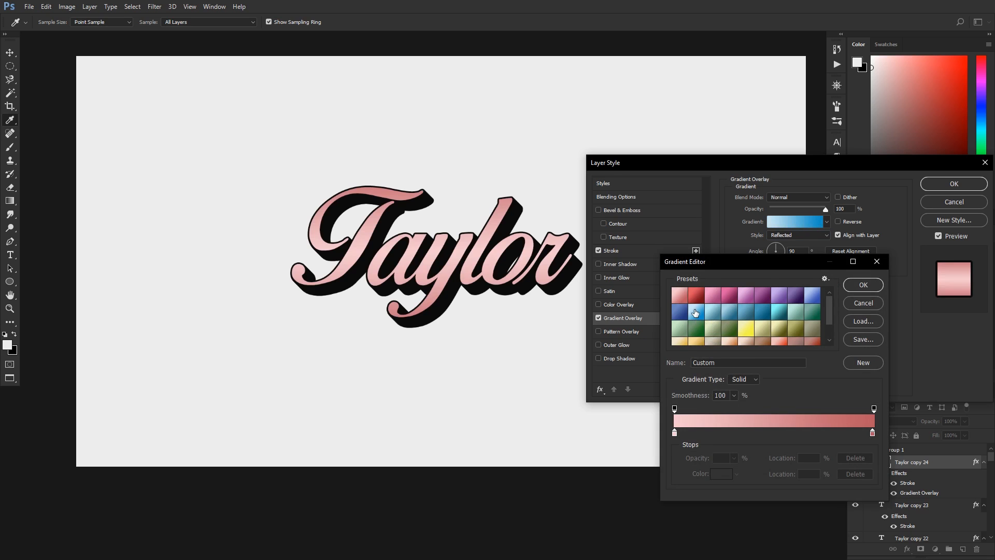
pyautogui.click(696, 312)
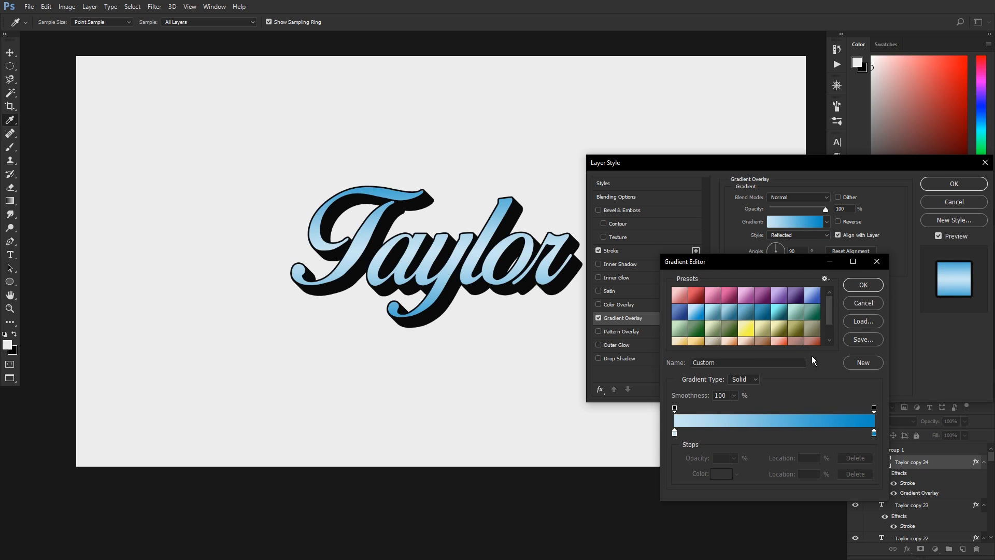
pyautogui.scroll(-3)
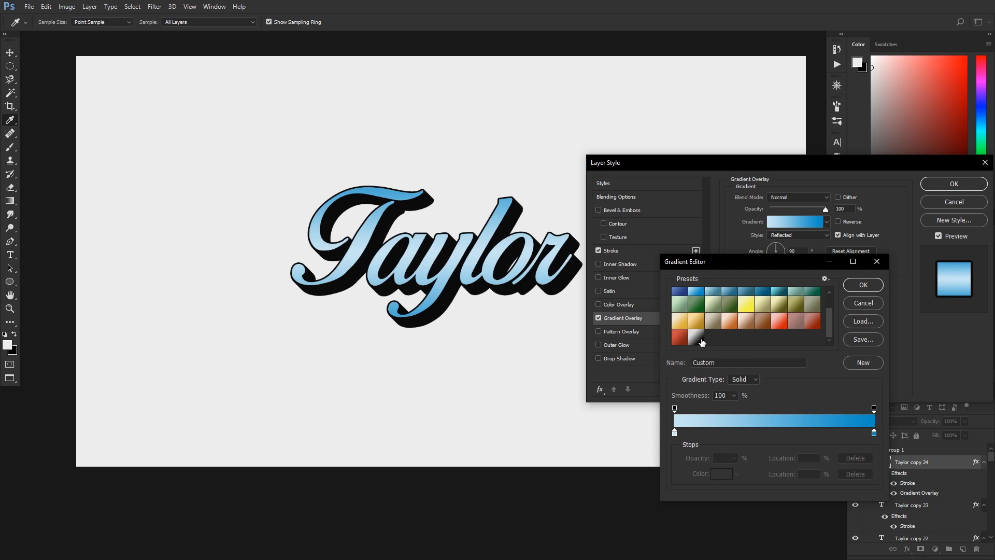
pyautogui.click(780, 322)
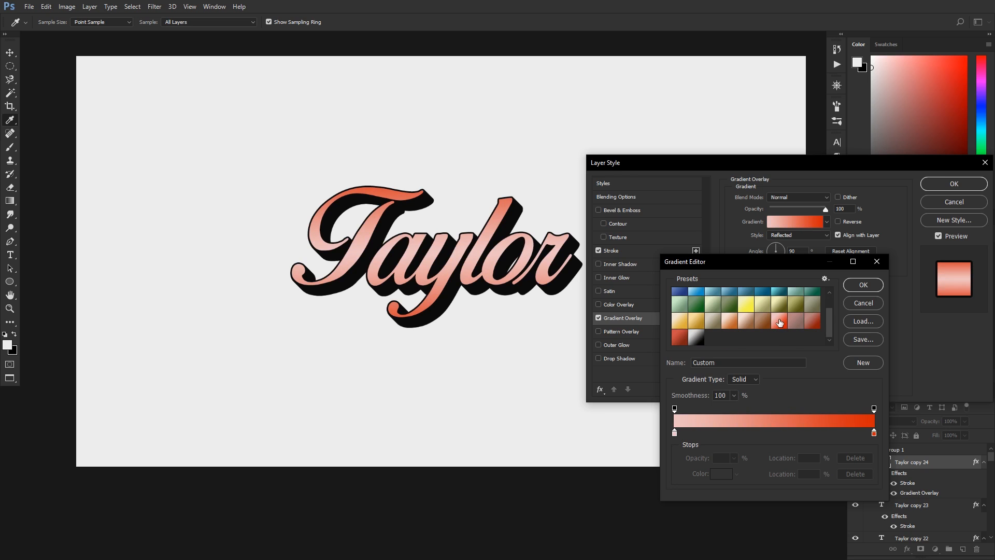
pyautogui.moveTo(679, 433)
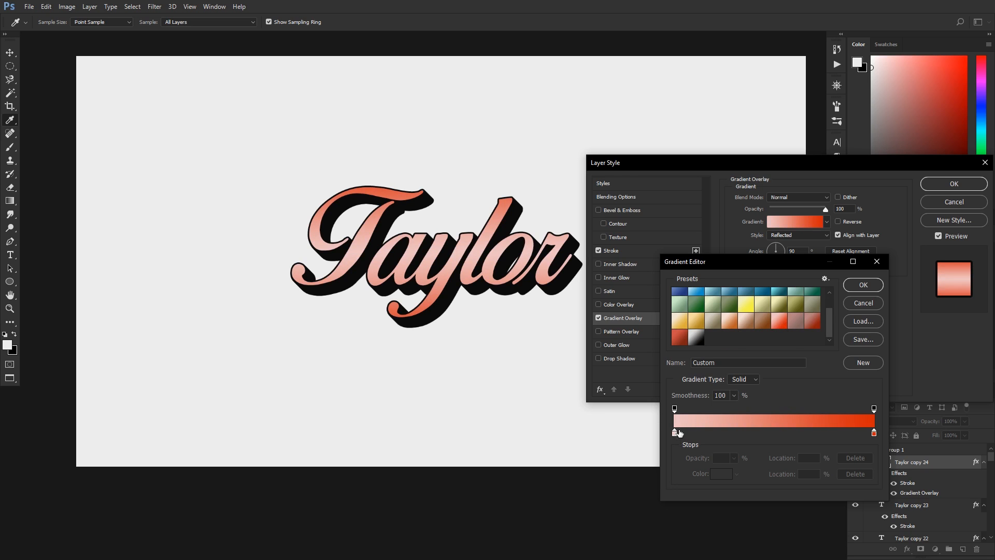
pyautogui.moveTo(831, 368)
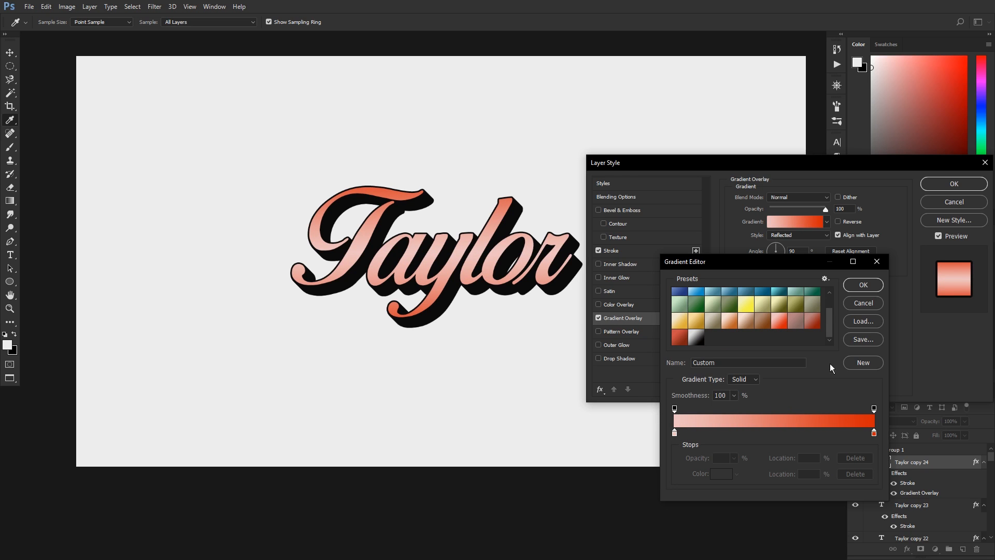
pyautogui.click(811, 302)
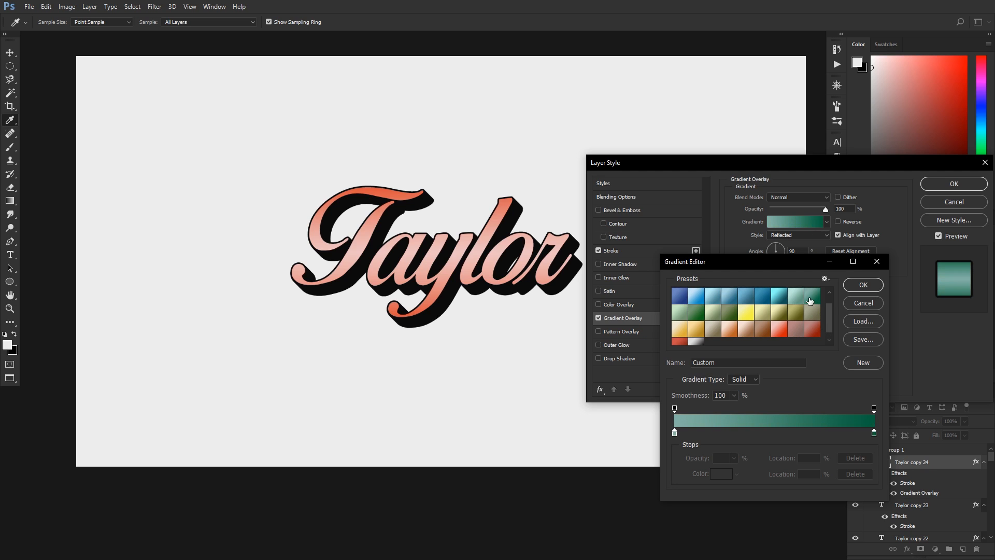
pyautogui.click(729, 314)
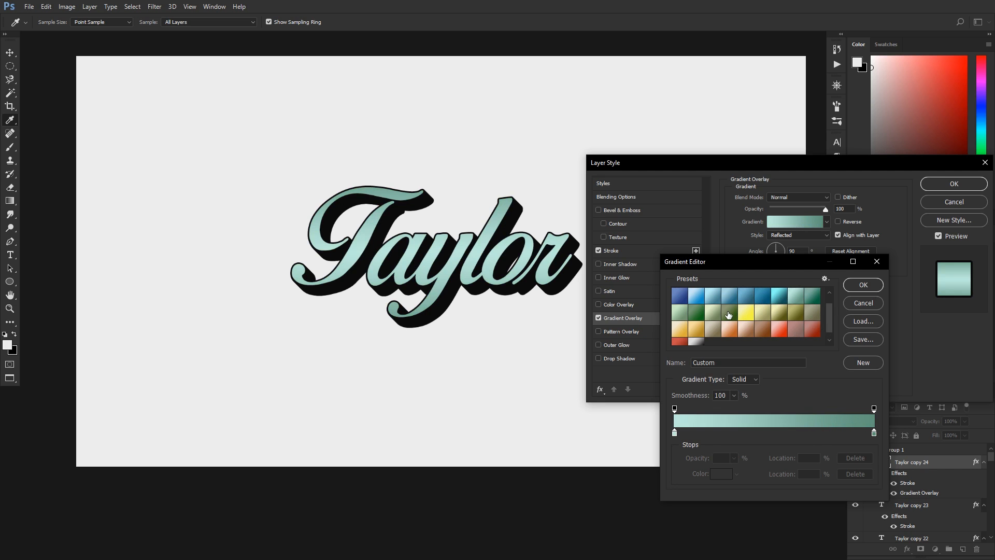
pyautogui.click(729, 314)
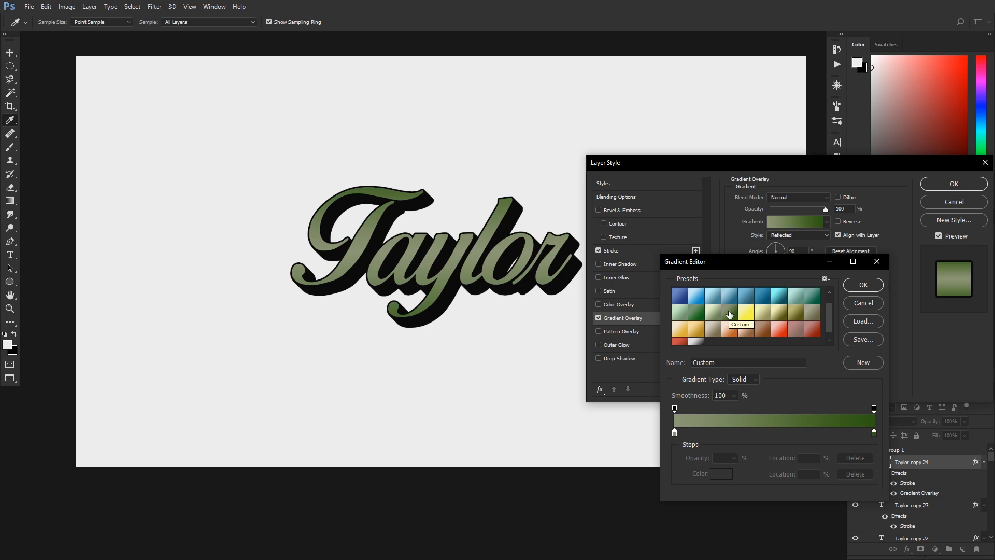
# Step: Apply the black-to-white silver gradient preset and close the Gradient Editor
pyautogui.click(696, 339)
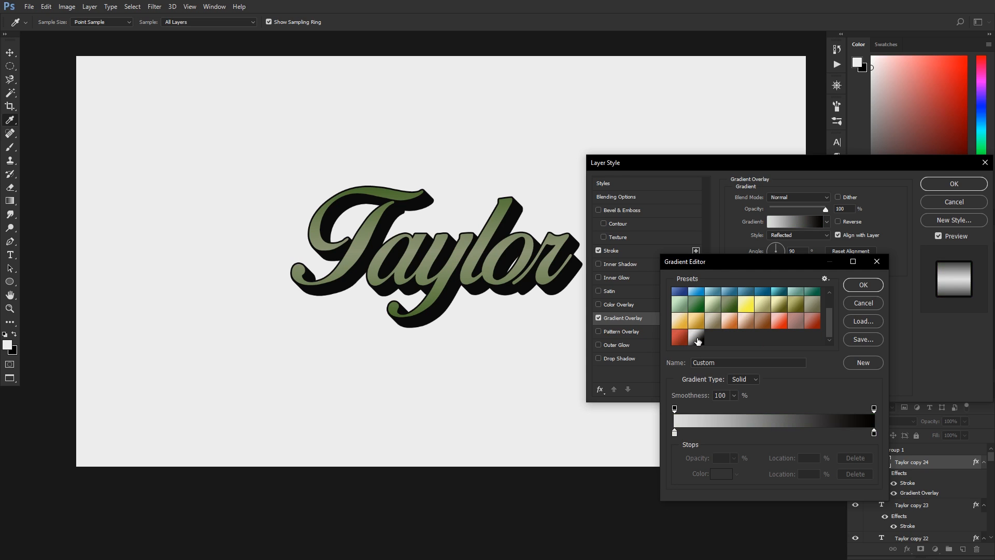
pyautogui.click(697, 339)
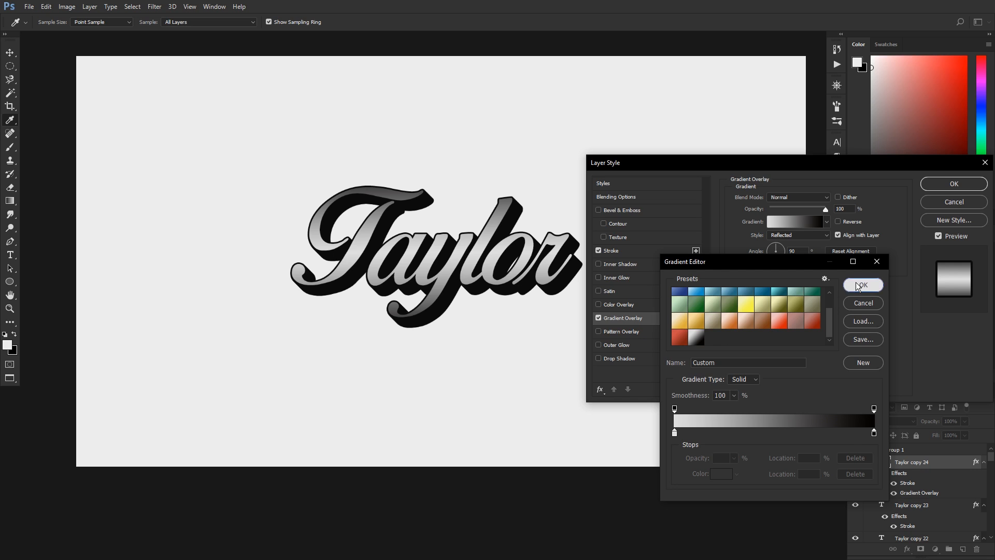
pyautogui.click(862, 285)
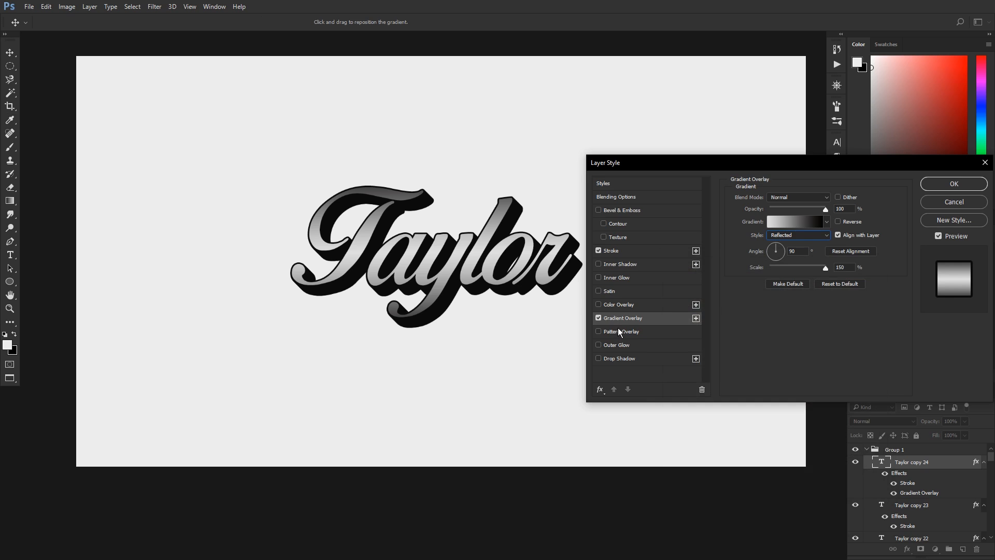
# Step: Add a Pattern Overlay with the grey noise texture to the top Taylor copy
pyautogui.click(597, 331)
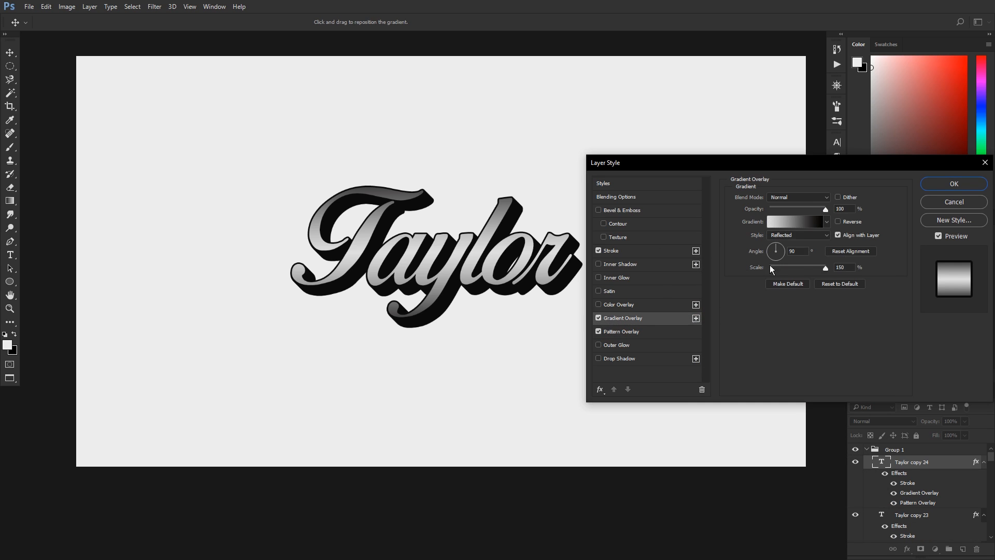
pyautogui.click(621, 330)
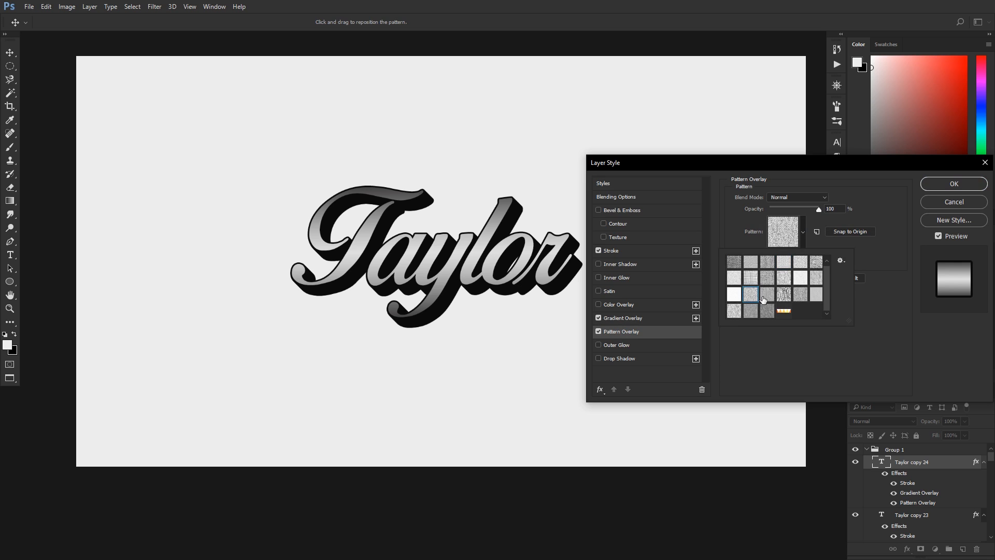
pyautogui.click(623, 317)
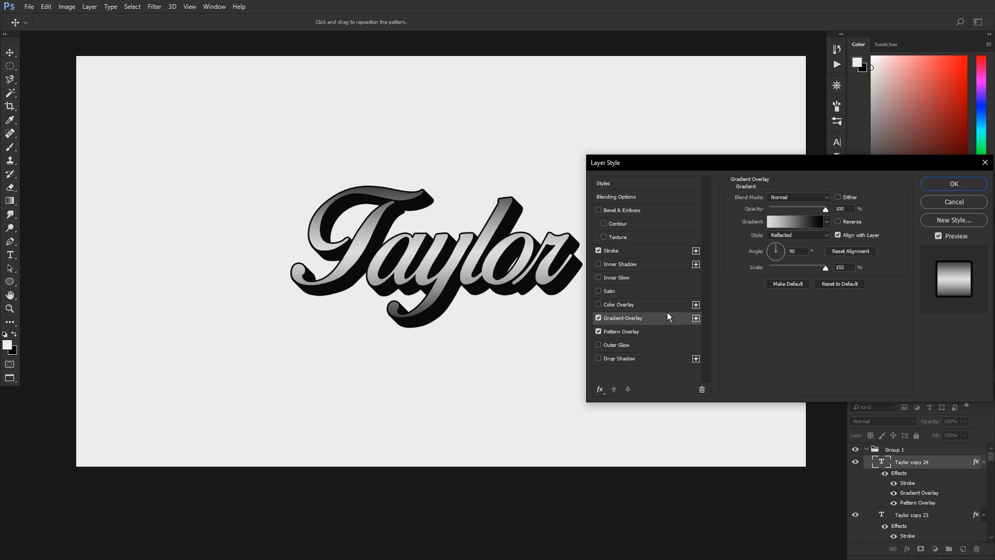
pyautogui.click(798, 197)
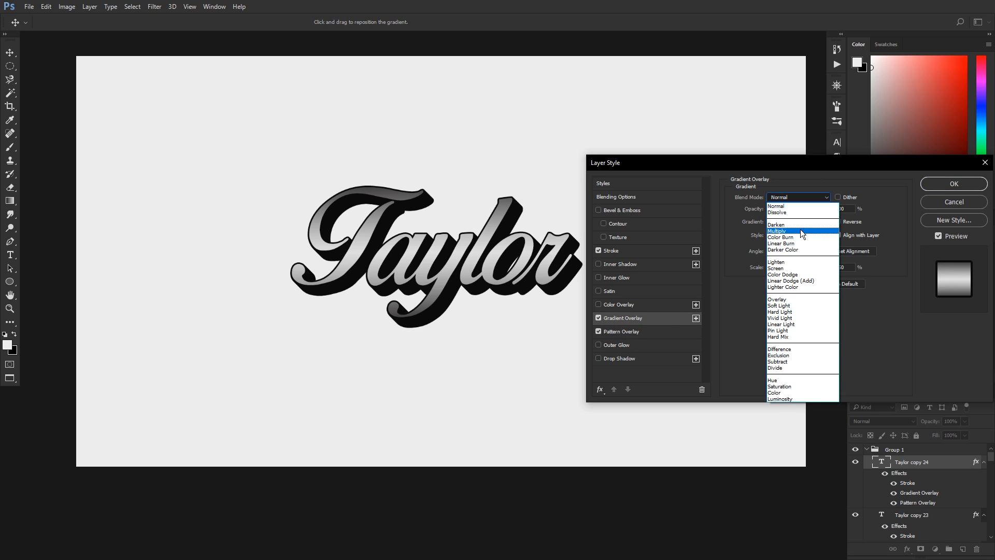
# Step: Blend the gradient overlay in Multiply at 71% opacity and confirm the layer style
pyautogui.click(776, 231)
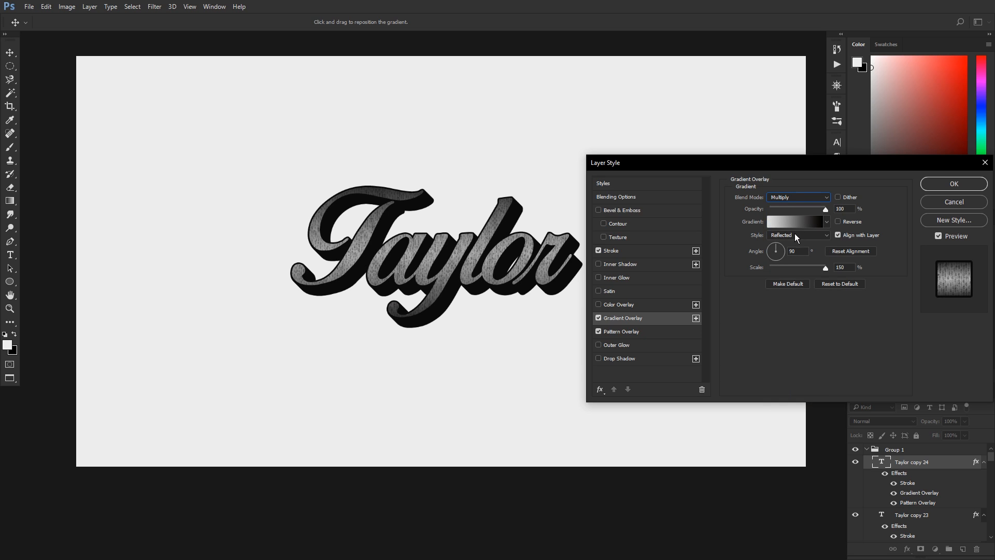
pyautogui.moveTo(800, 197)
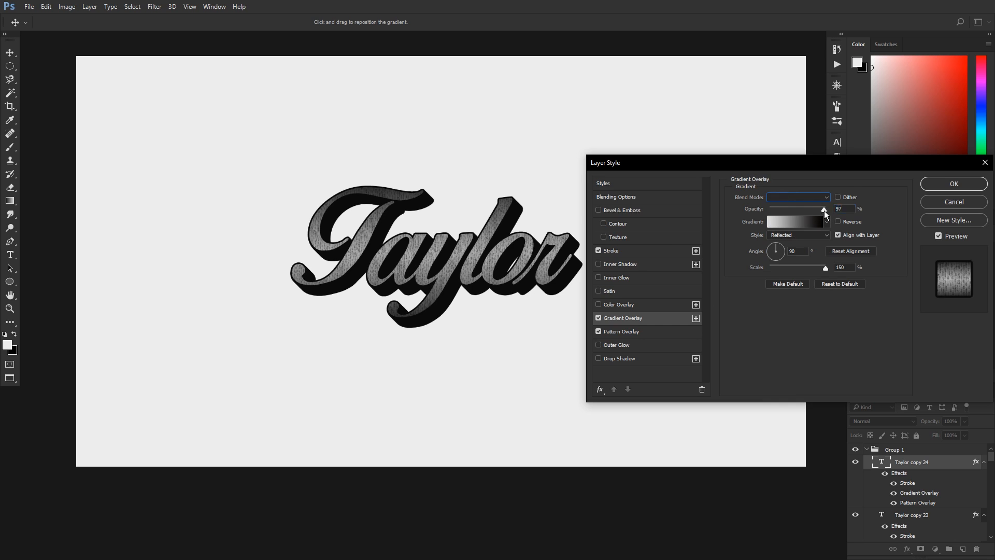
pyautogui.click(798, 197)
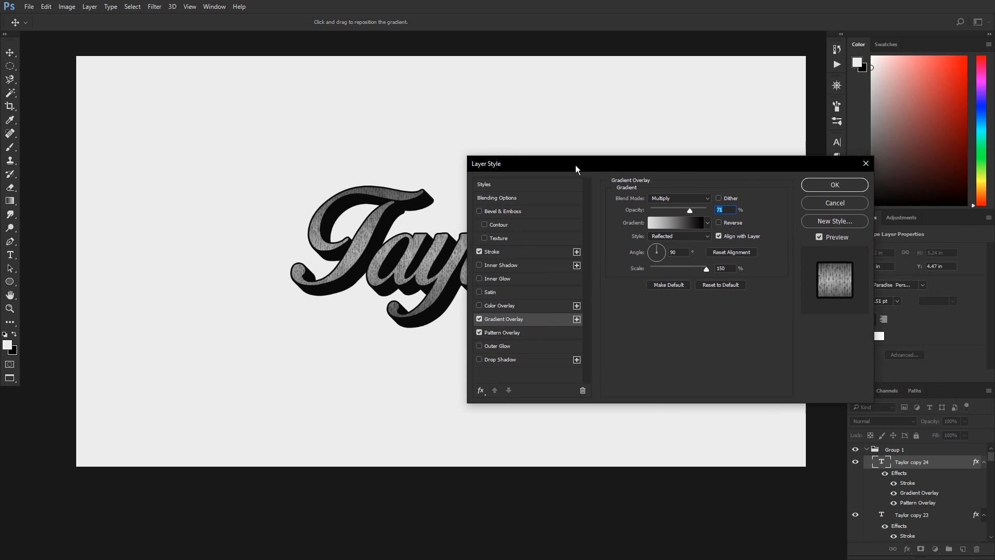
pyautogui.click(834, 184)
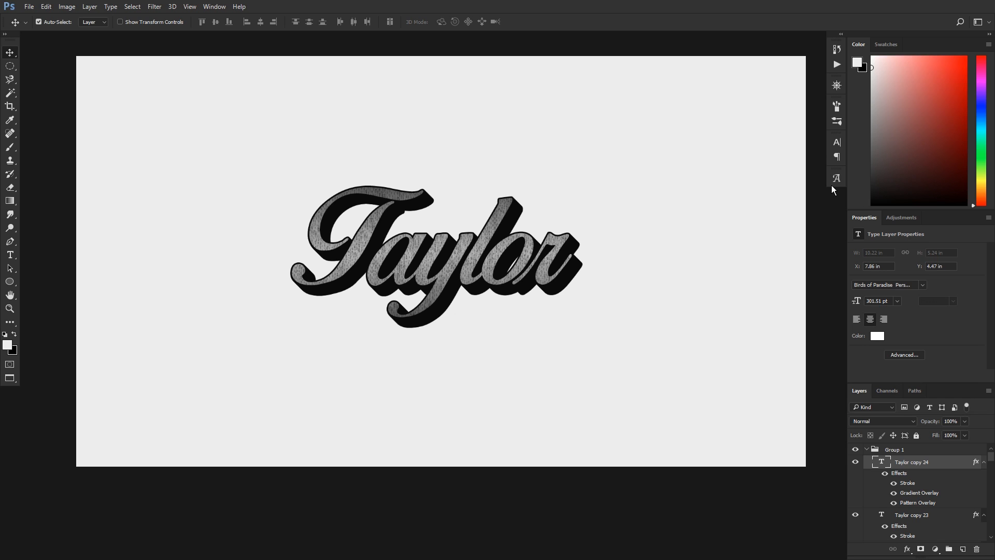
pyautogui.moveTo(948, 220)
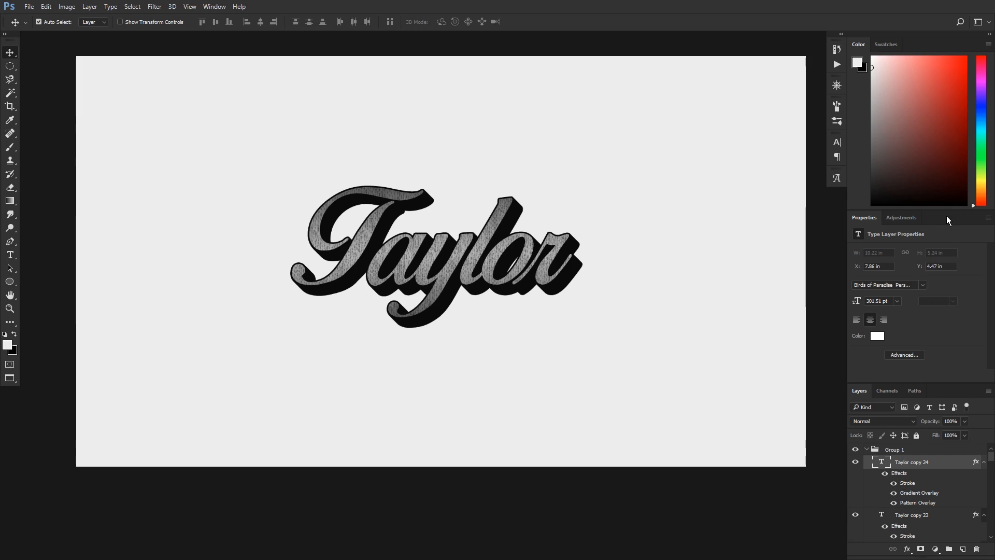